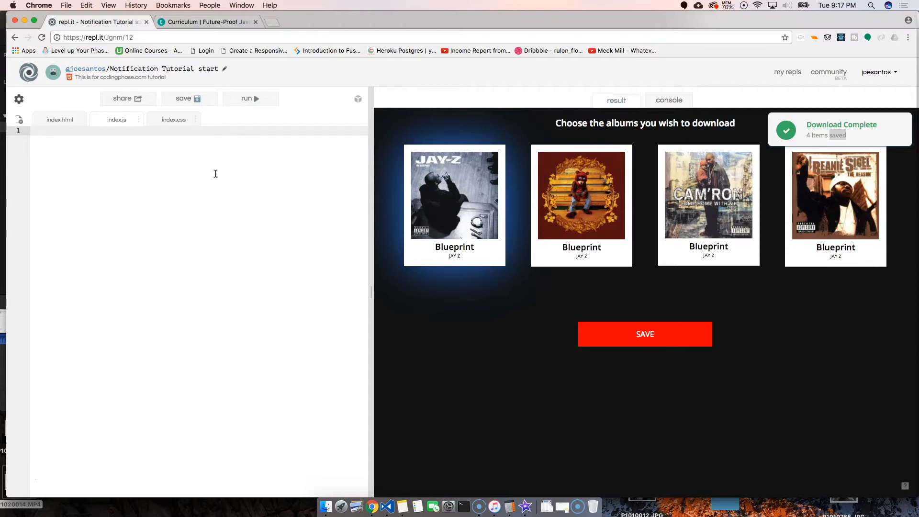
Step: Write the first comment '// click album' on line 1
type("//")
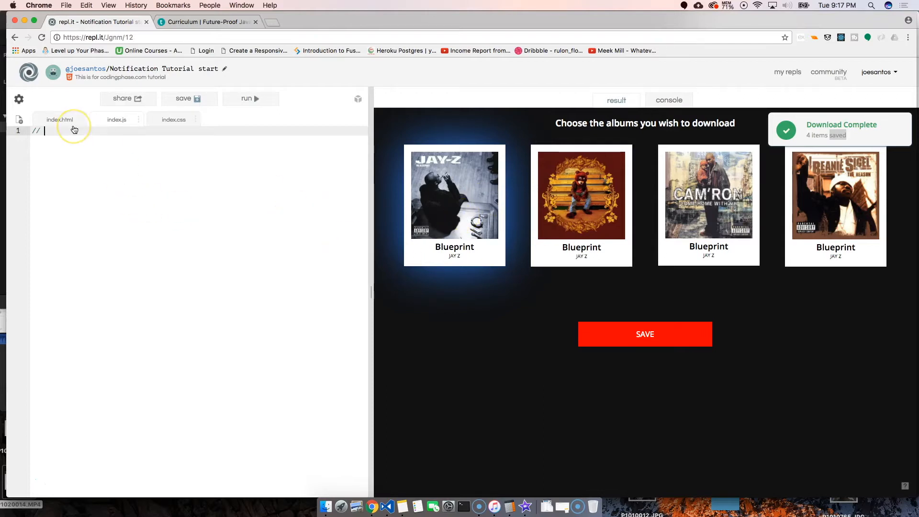
type("click al")
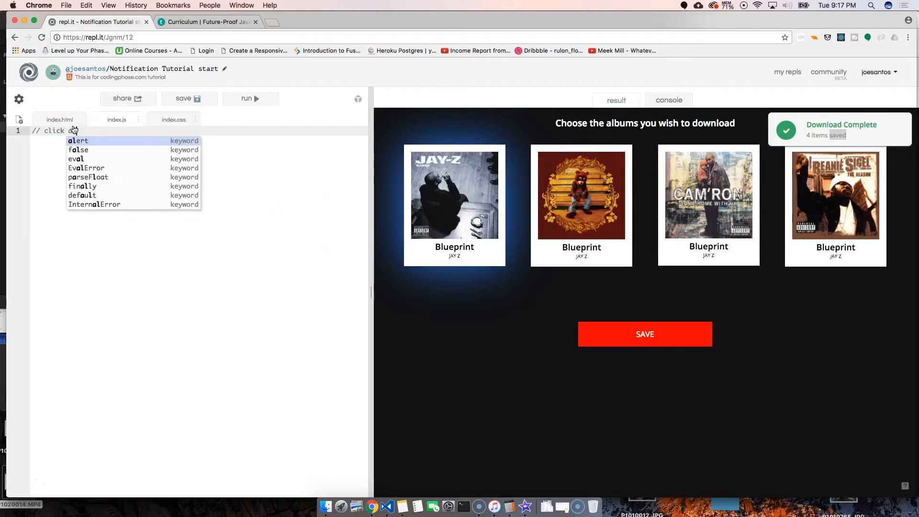
type("album")
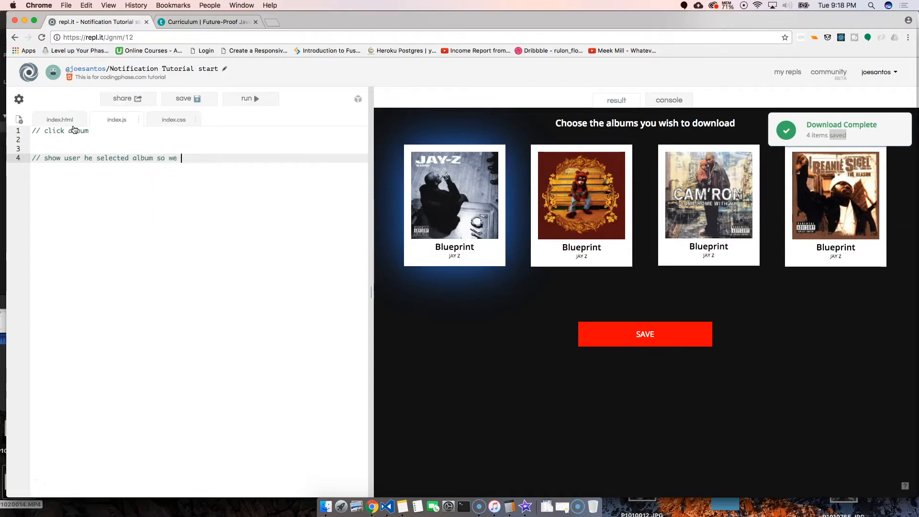
Step: Write the comment about showing the selection by adding a class to the album div
type("add a class to the")
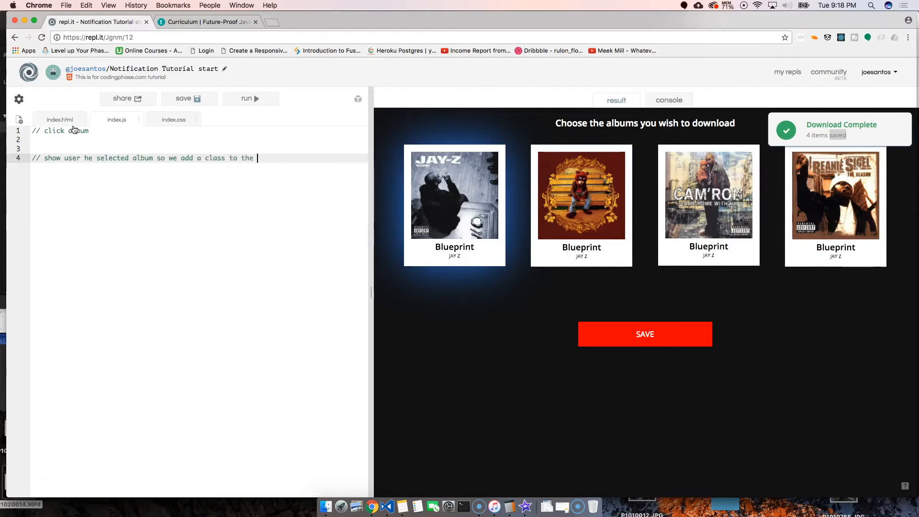
type("album")
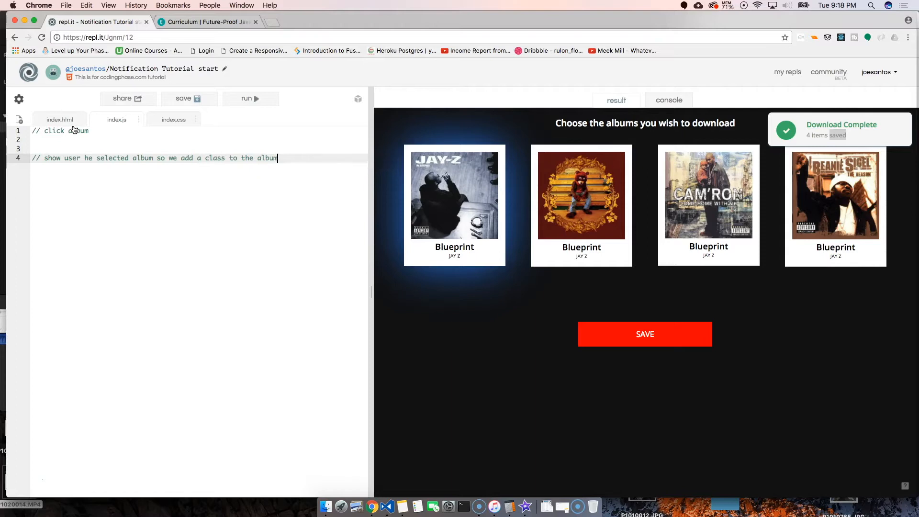
type("div")
type("//")
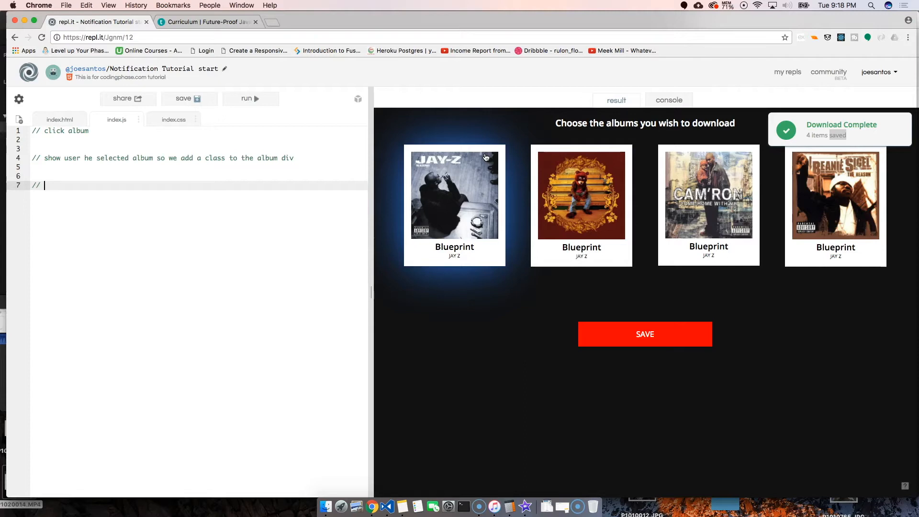
Step: Write '// create an array and then add the albums title we selected to that array' on line 7
type("create an array and then add the album we selected to that a")
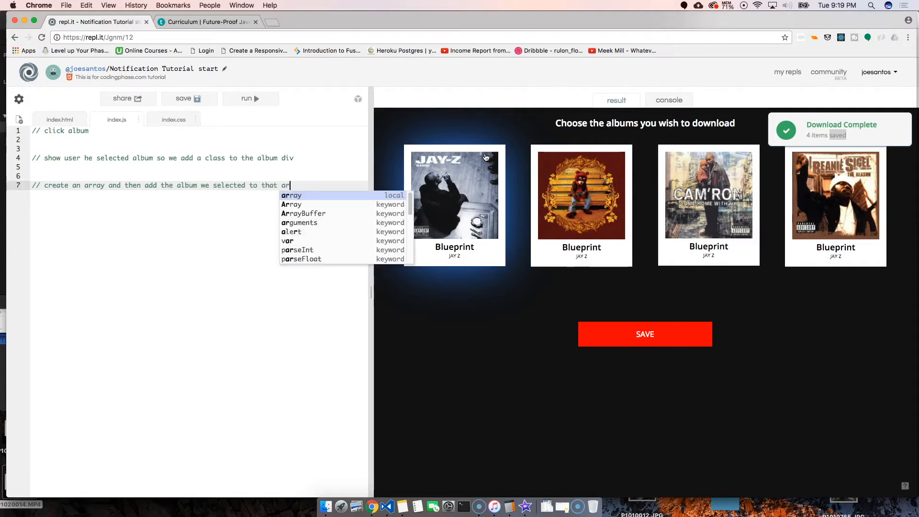
type("ray")
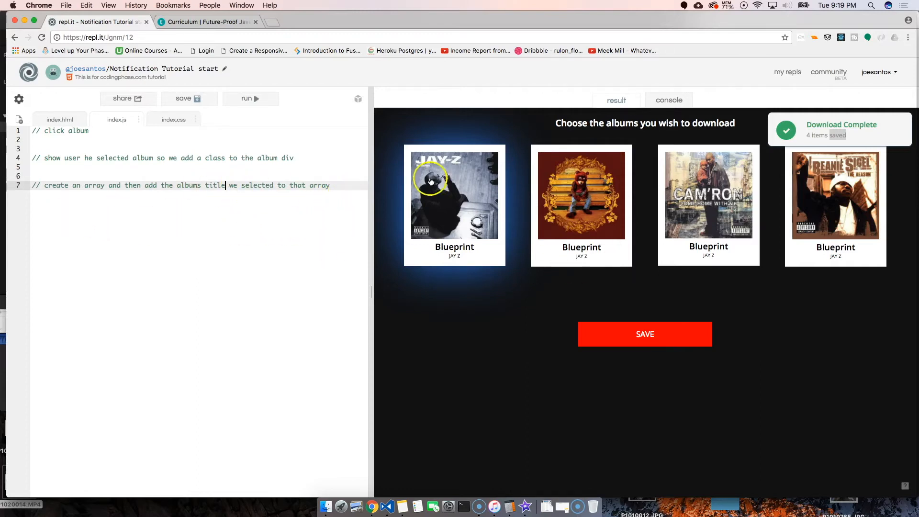
mouse_move(463, 160)
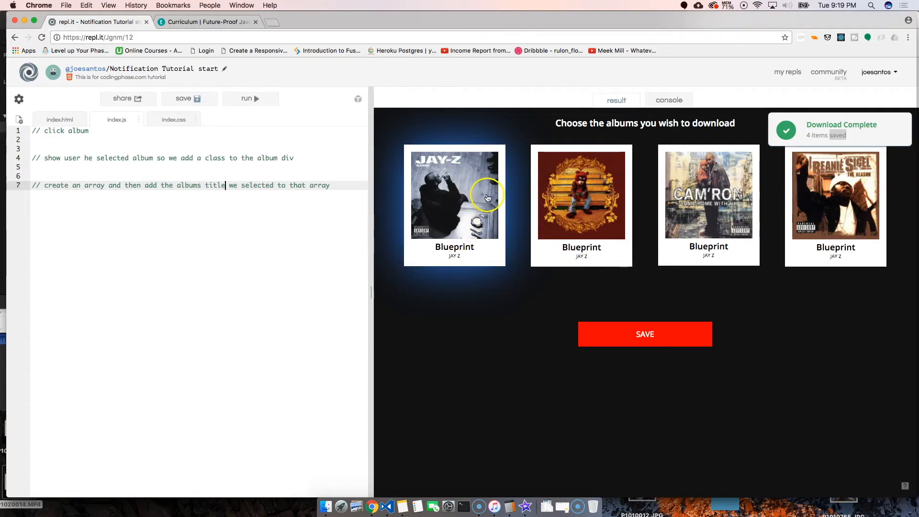
mouse_move(595, 315)
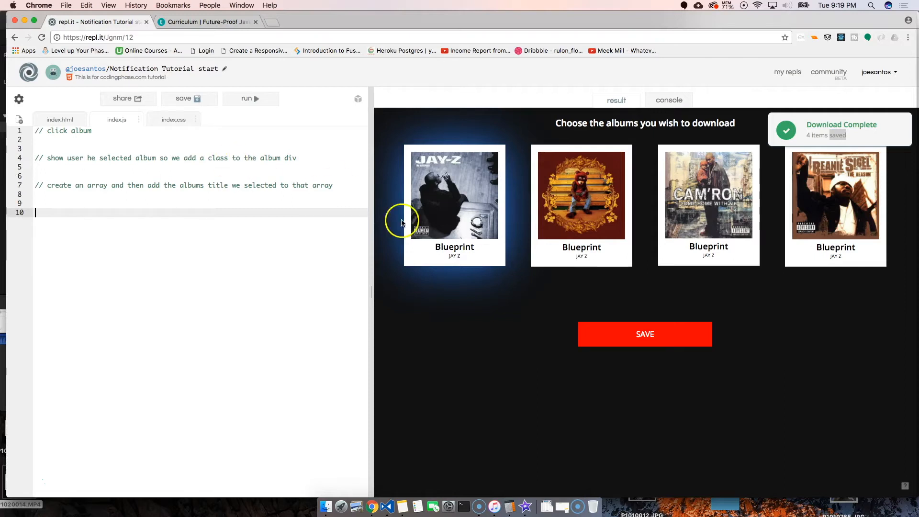
mouse_move(274, 228)
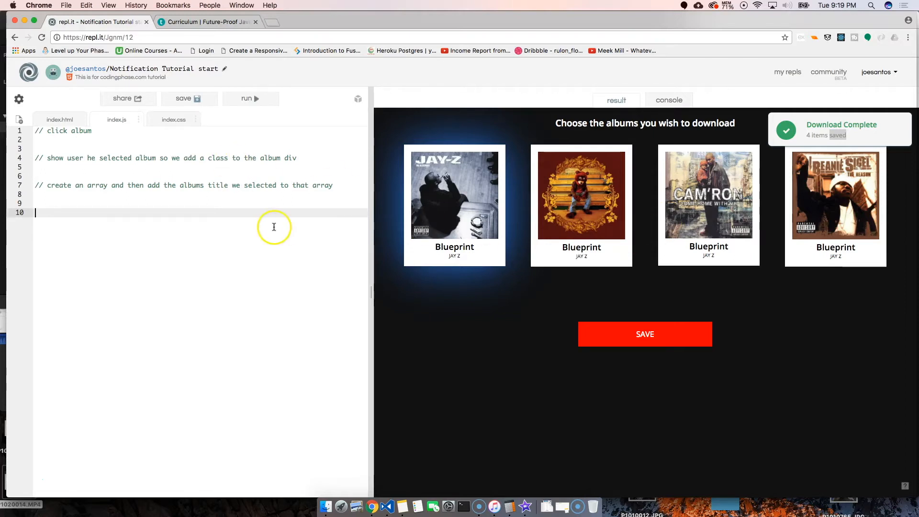
mouse_move(104, 210)
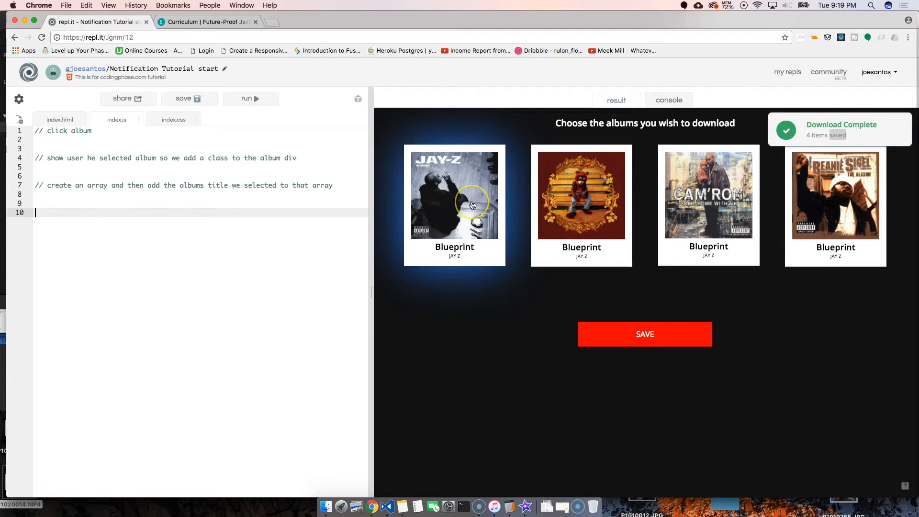
mouse_move(811, 228)
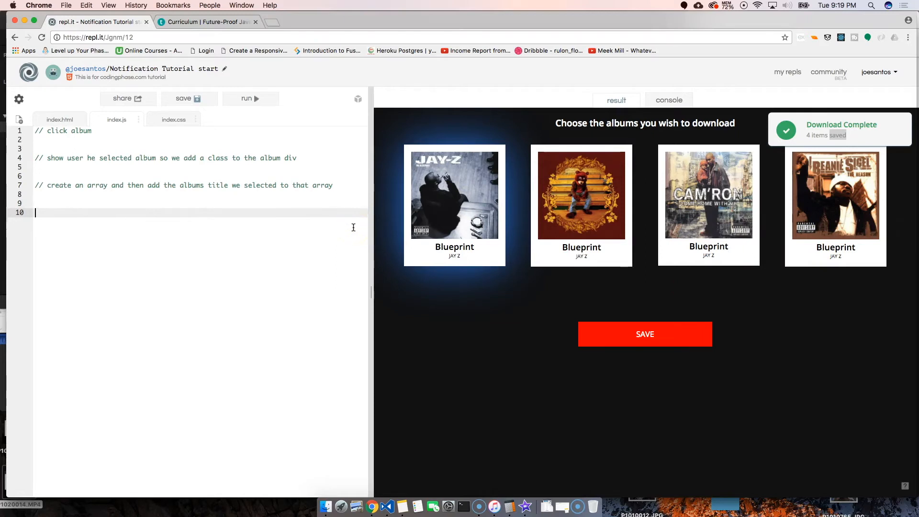
Step: Write '// find out the total of the albums selected' on line 11 and begin a new comment on line 15
type("// find ou")
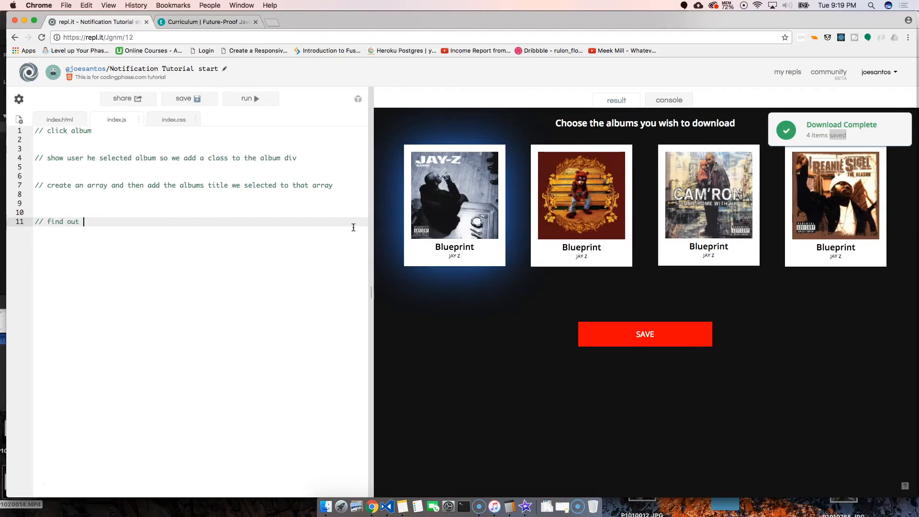
type("the total of the a")
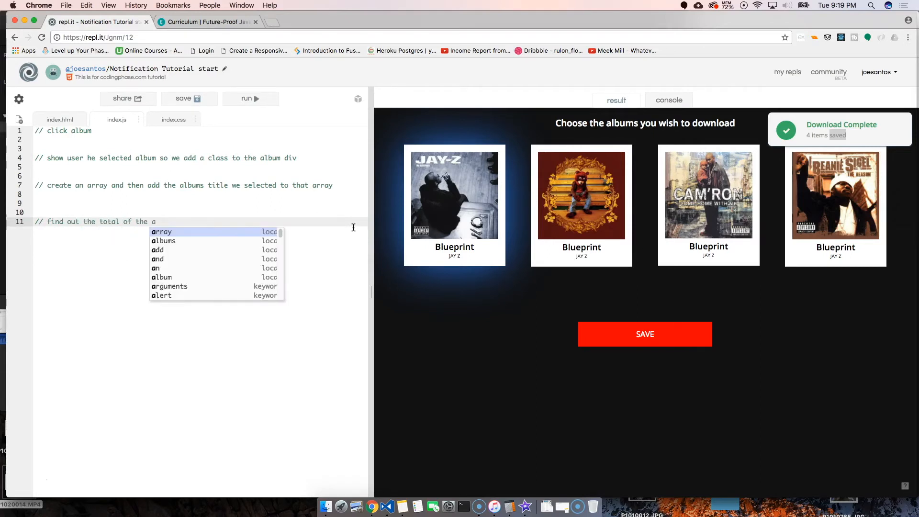
type("lbums se")
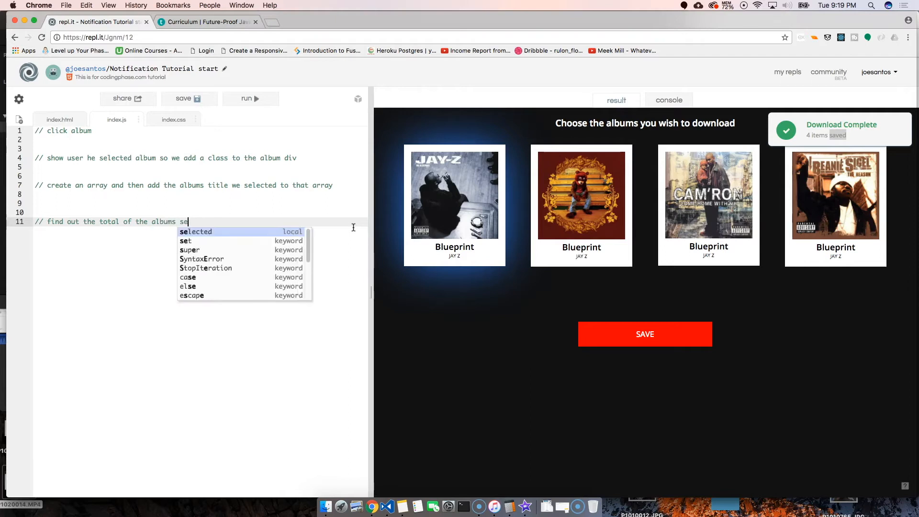
key("Tab")
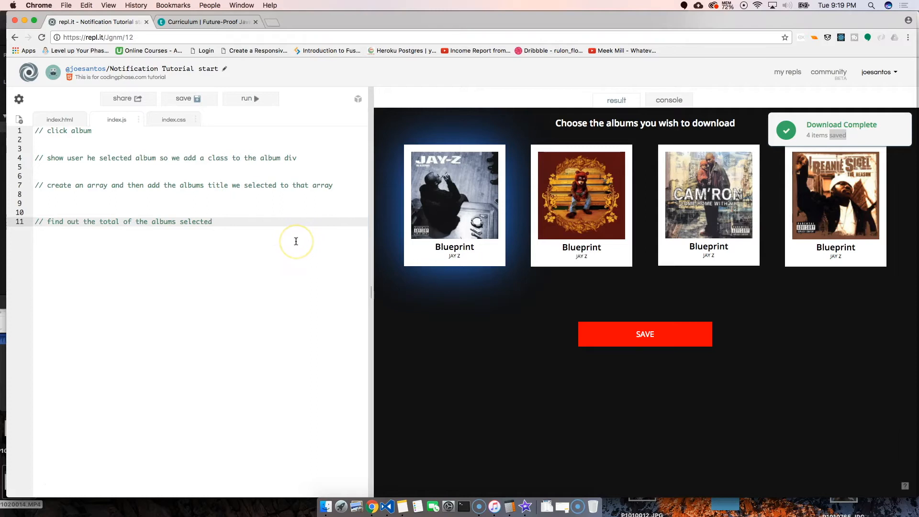
type("//")
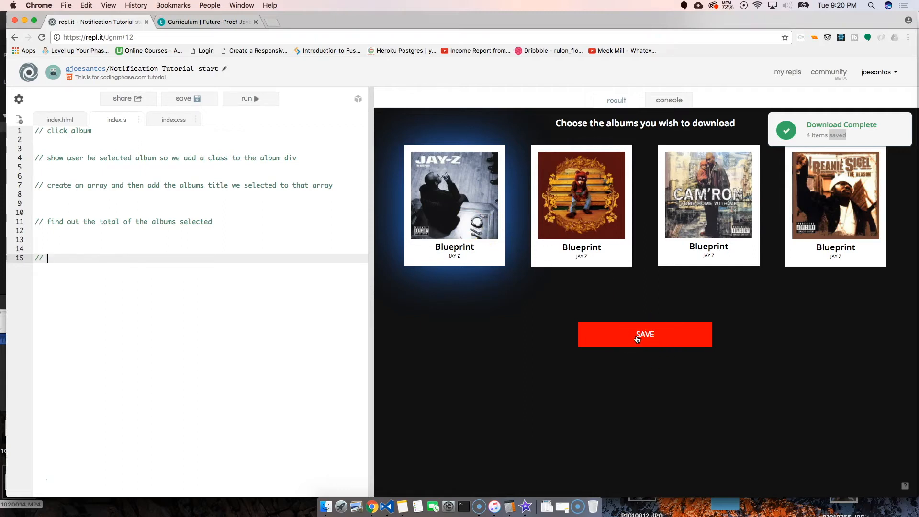
Step: Write the comment: save button clicked shows a notification with the saved items total
type("b")
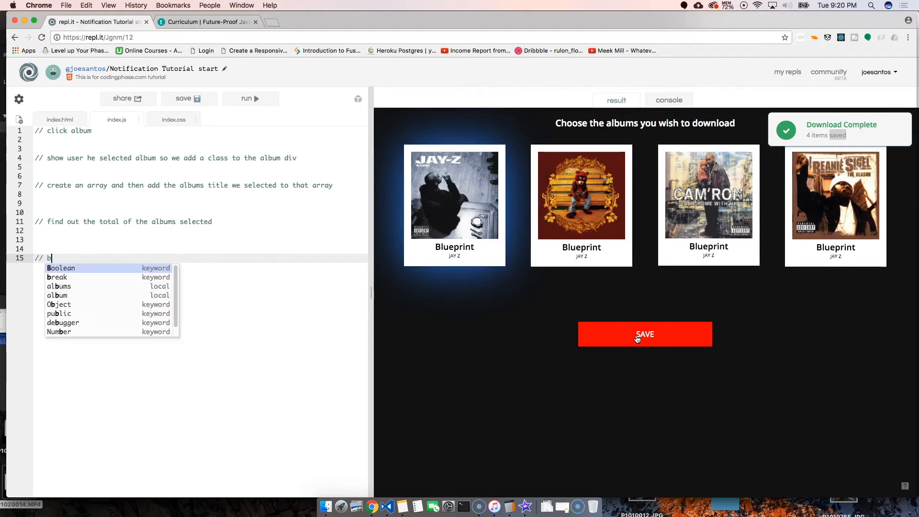
type("save button is clicke")
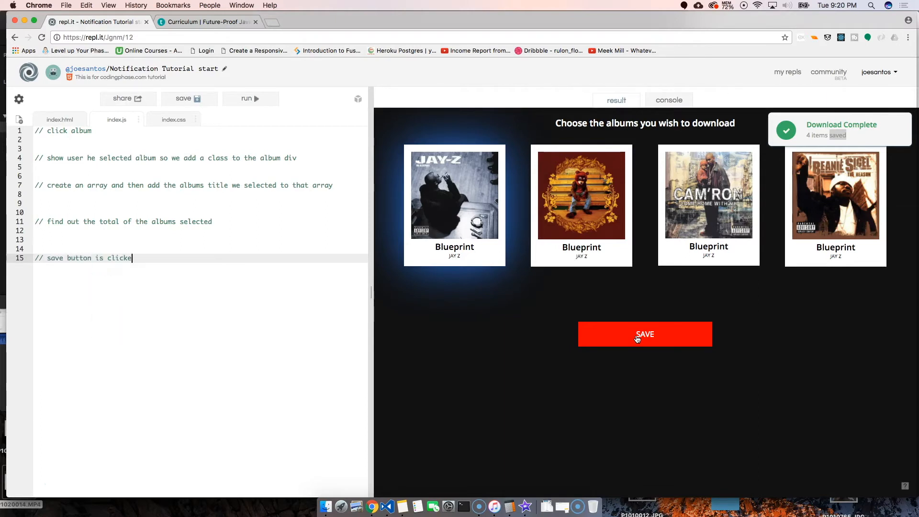
type("d")
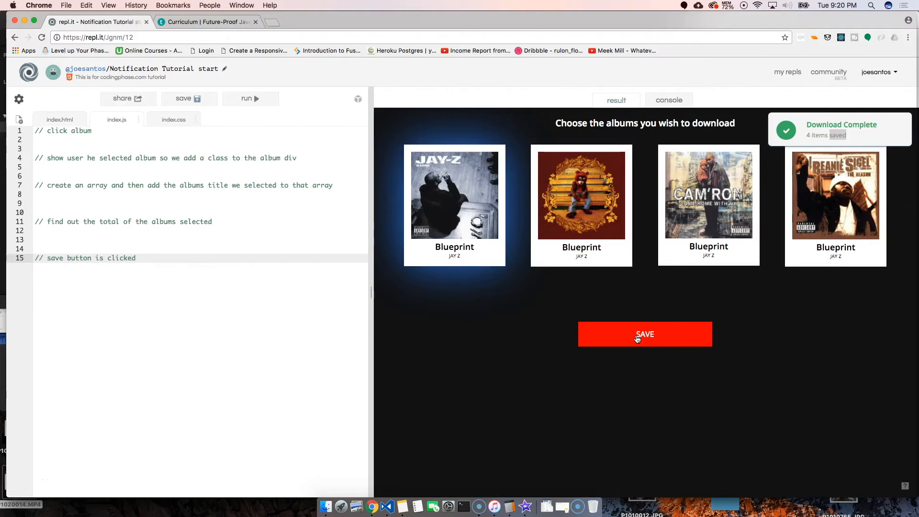
type("then  when its clicked")
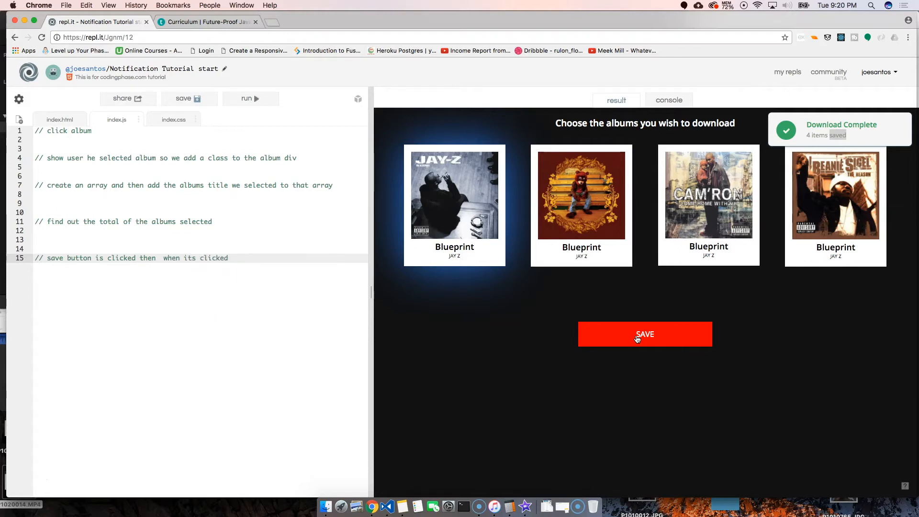
type("show notifica")
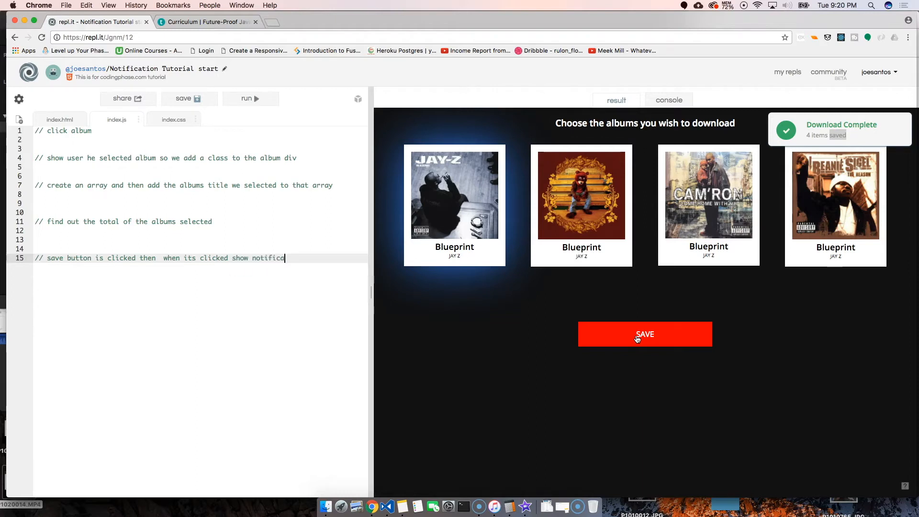
type("tion with album")
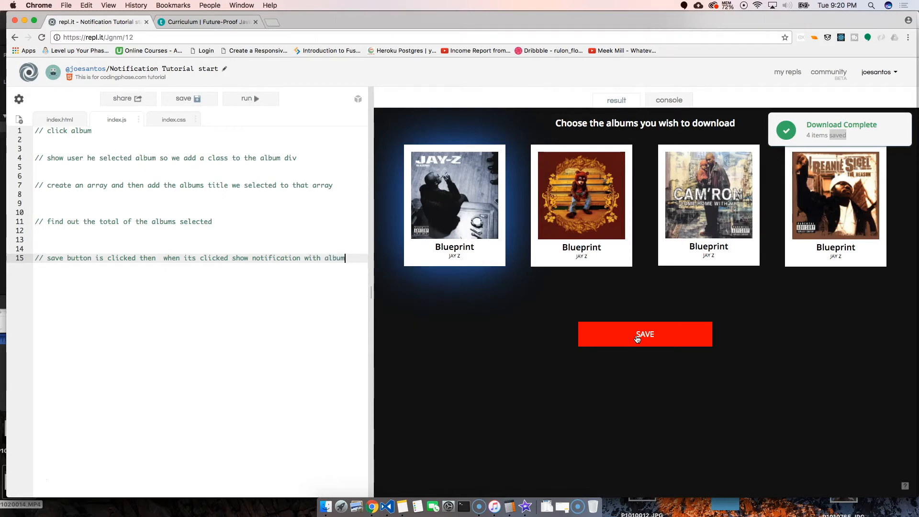
key("backspace")
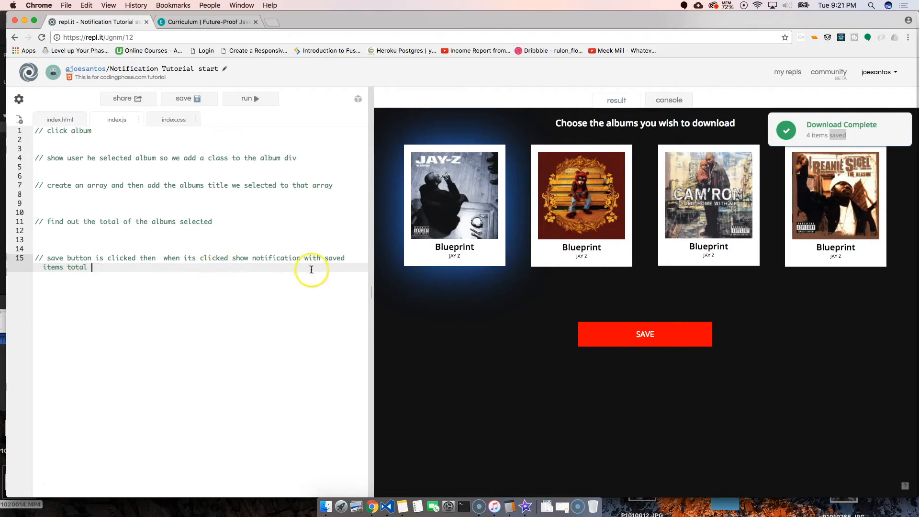
mouse_move(328, 342)
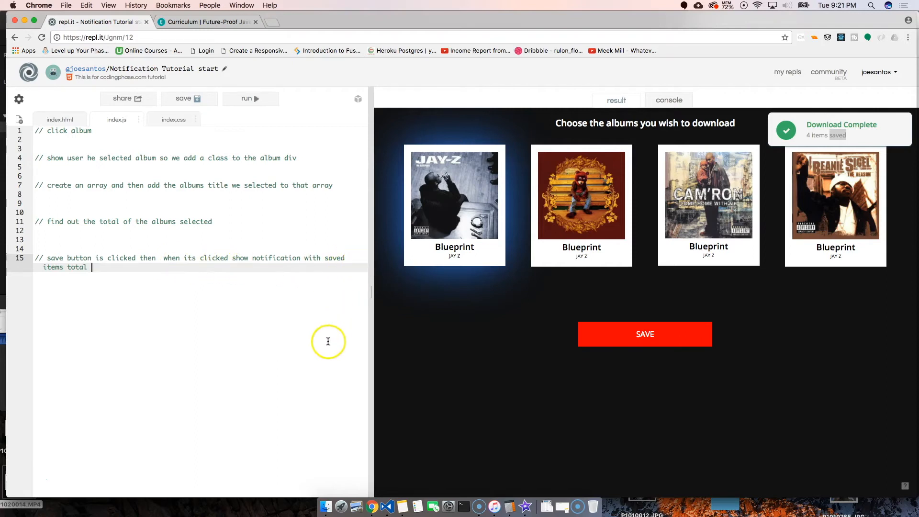
mouse_move(257, 337)
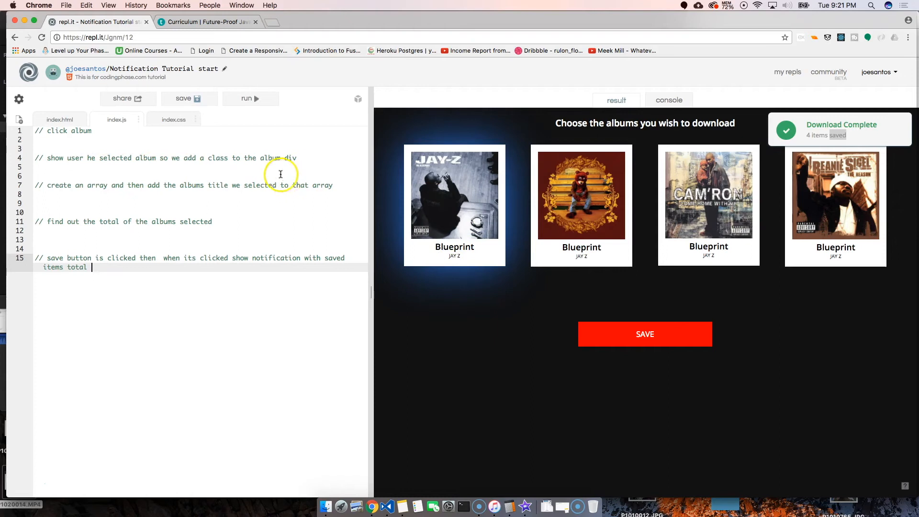
left_click(230, 158)
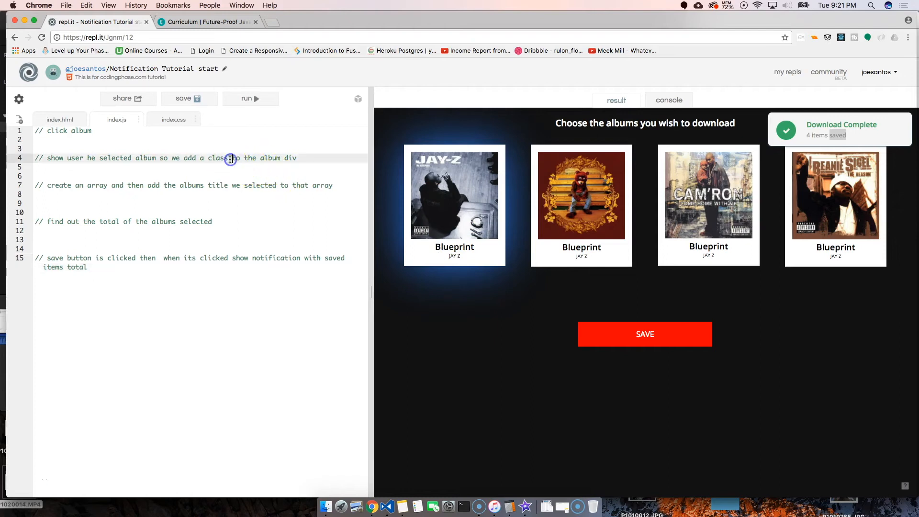
left_click(231, 158)
type("selected ")
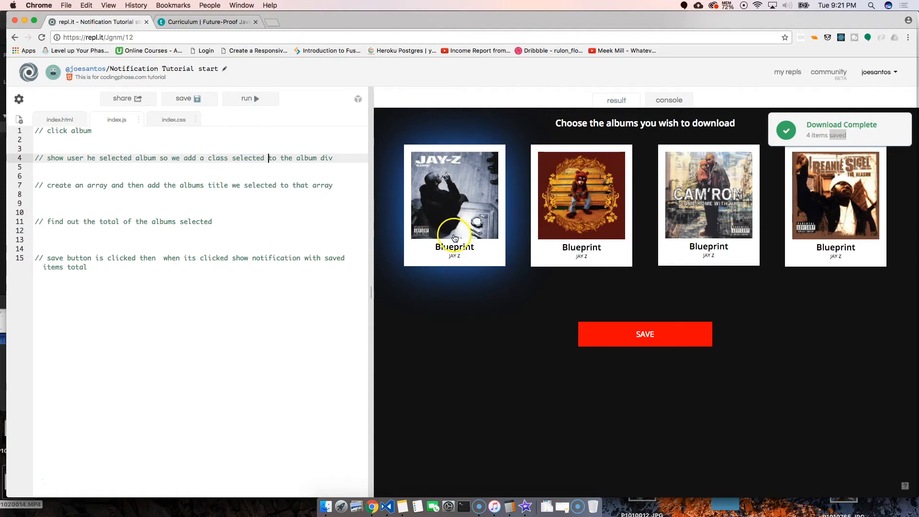
mouse_move(458, 171)
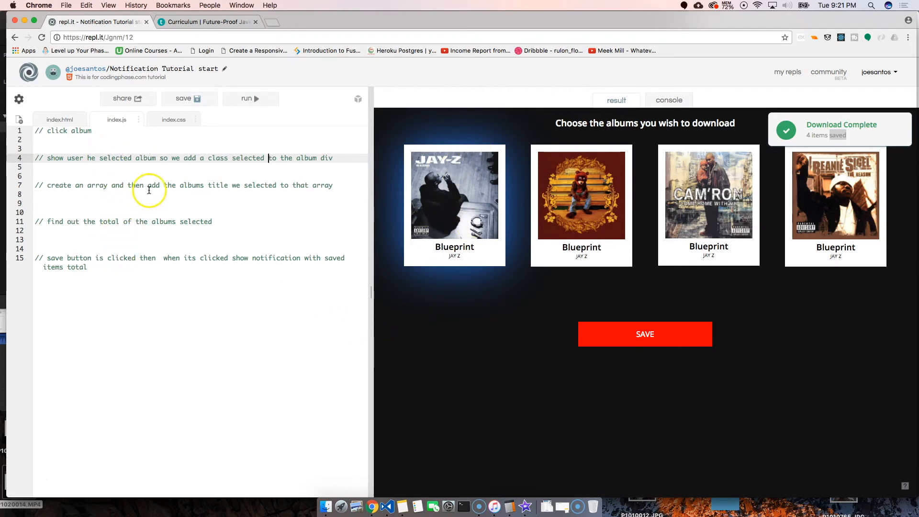
mouse_move(223, 187)
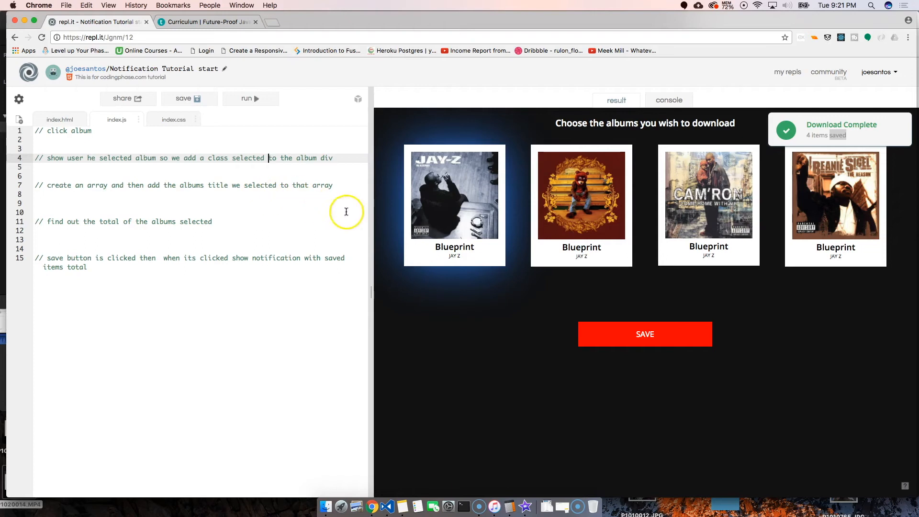
mouse_move(521, 210)
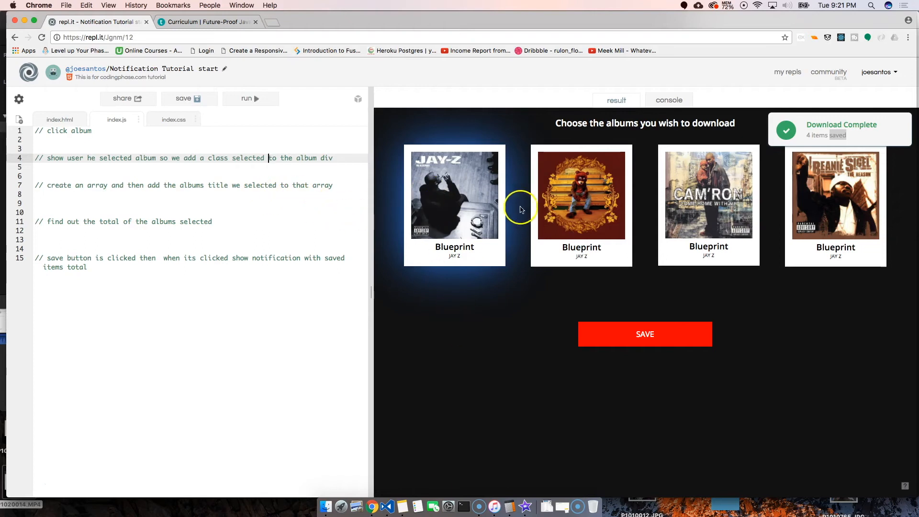
mouse_move(515, 288)
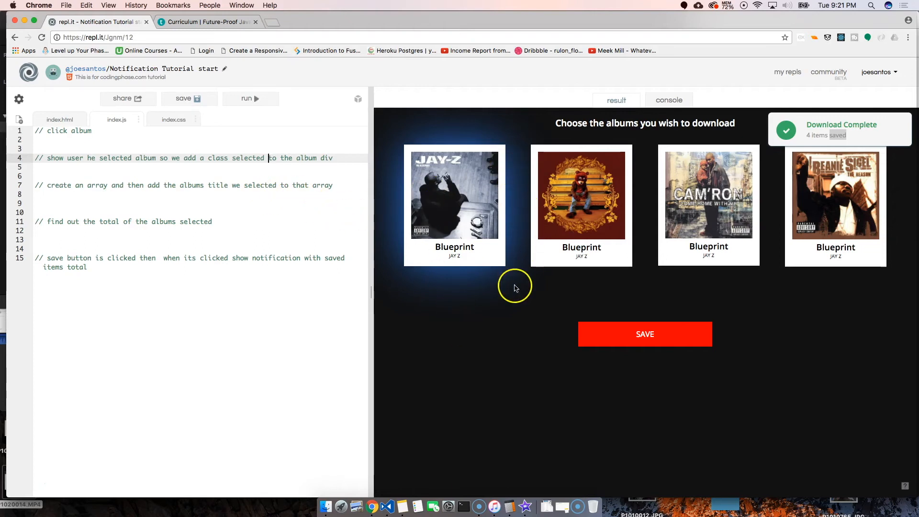
mouse_move(509, 289)
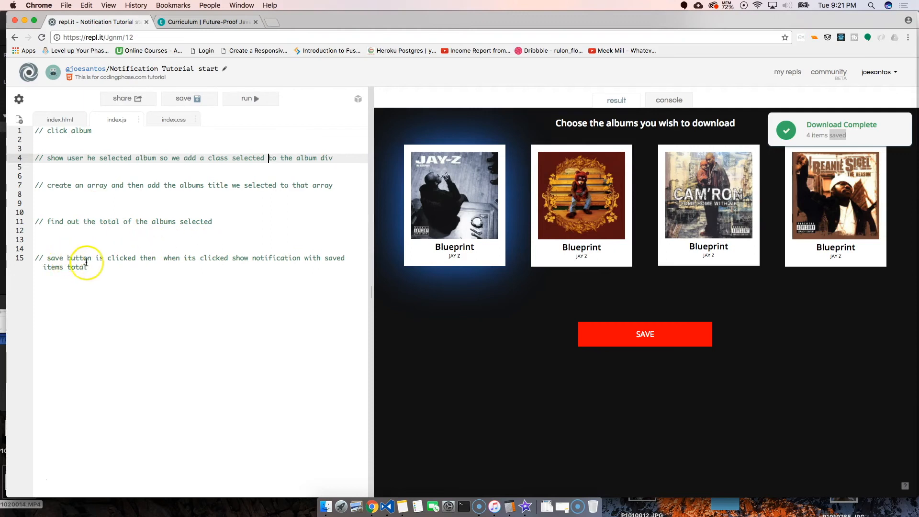
mouse_move(182, 262)
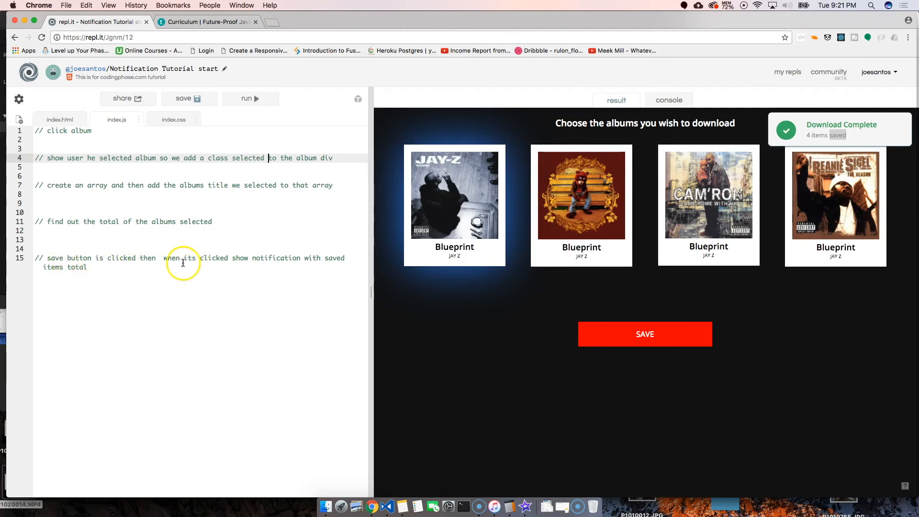
mouse_move(278, 272)
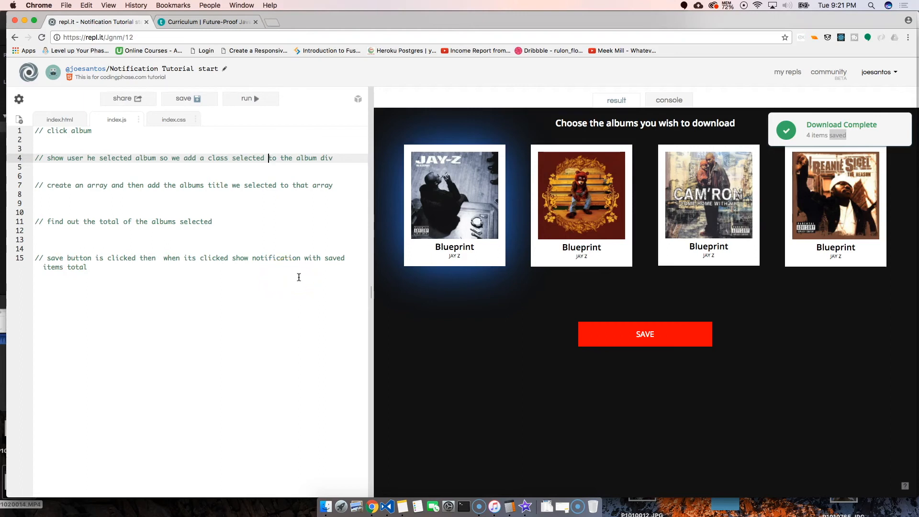
mouse_move(279, 289)
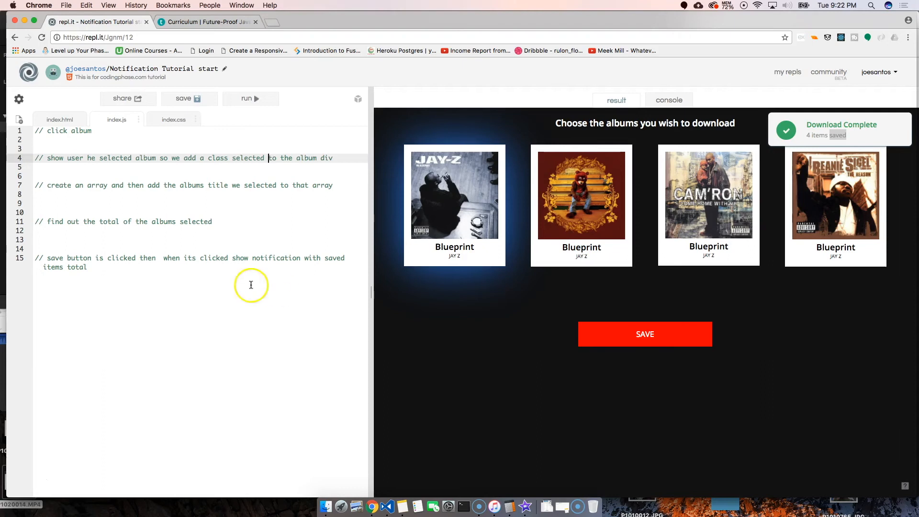
mouse_move(258, 393)
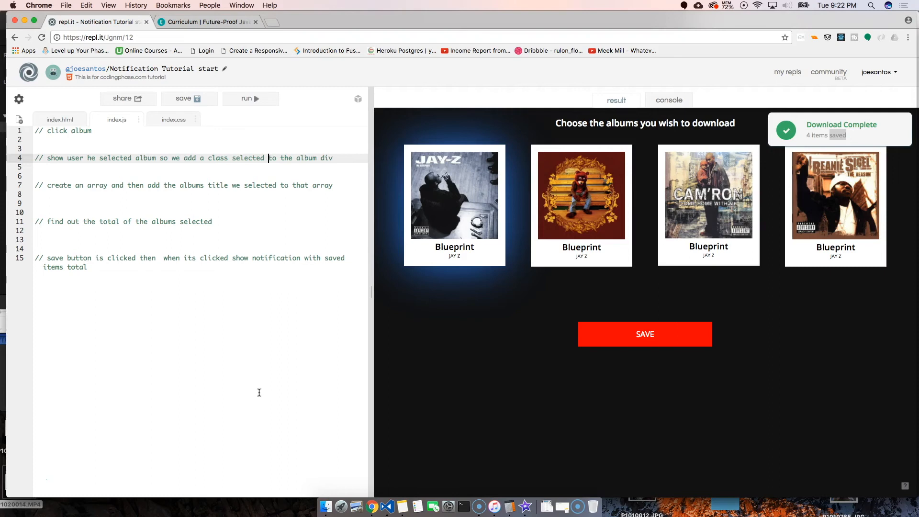
mouse_move(27, 480)
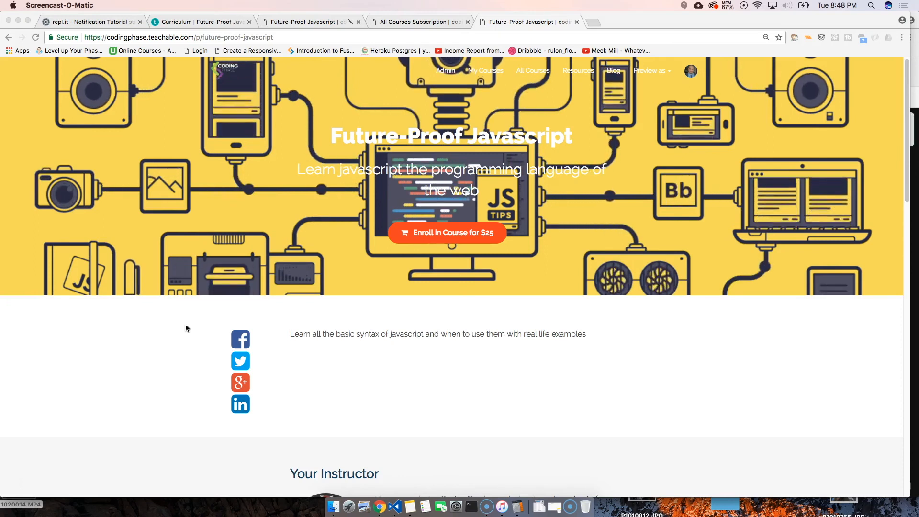
Step: Expand and scroll through the full class curriculum on the course page
scroll("down", 3)
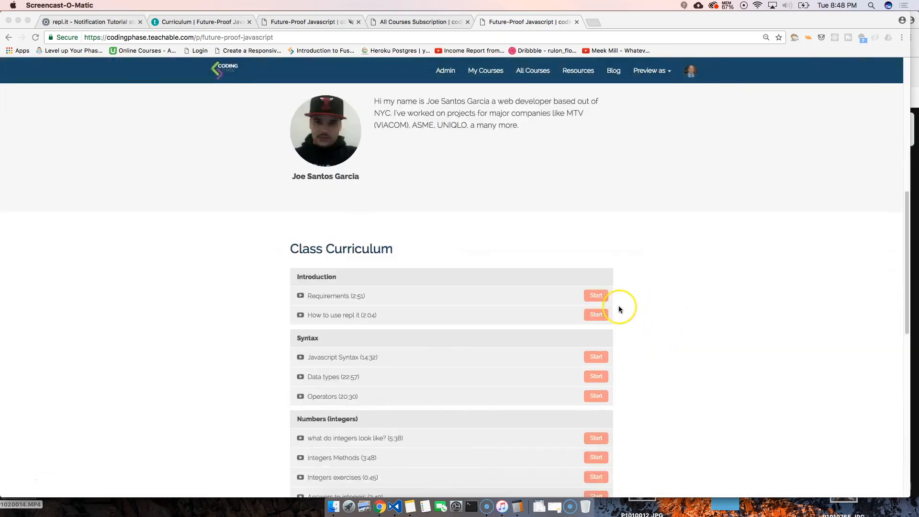
scroll("down", 3)
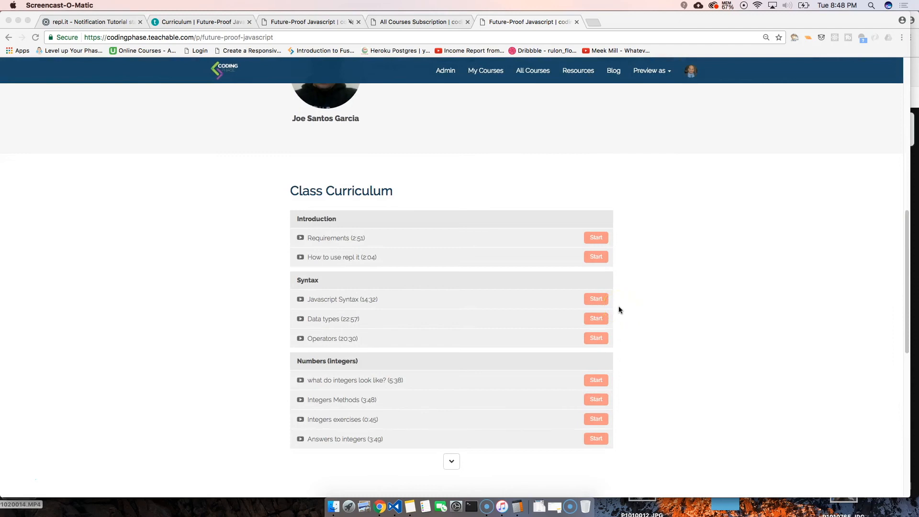
left_click(452, 462)
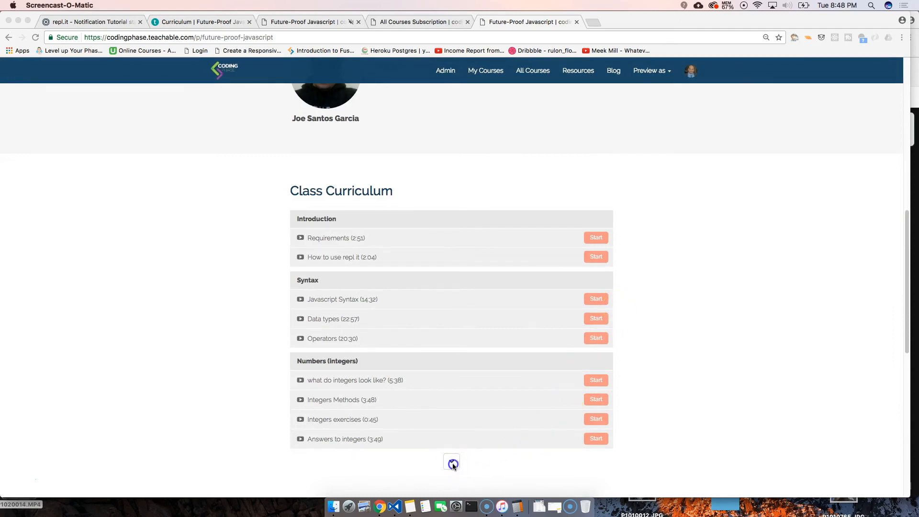
scroll("down", 3)
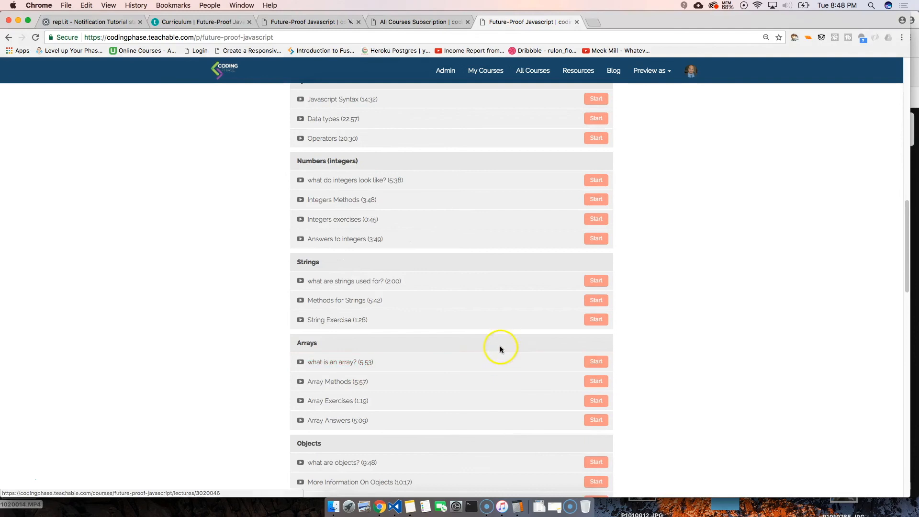
scroll("down", 3)
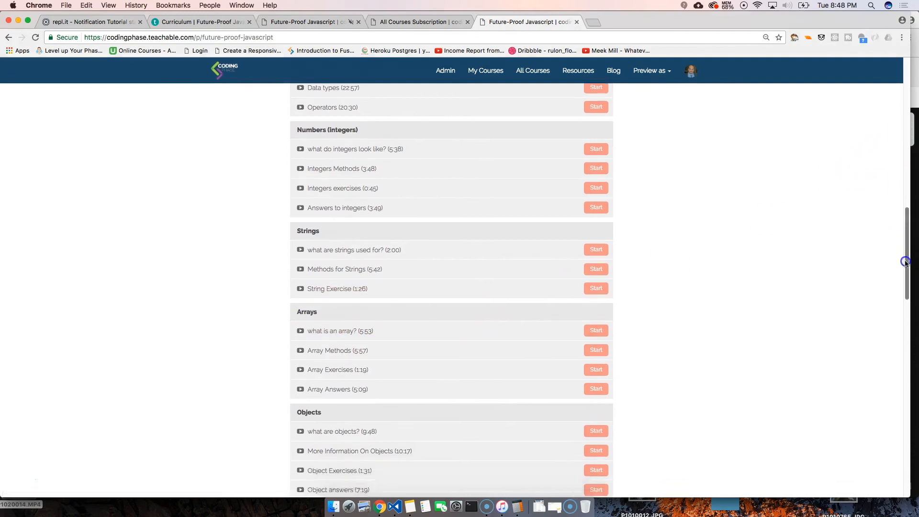
scroll("down", 3)
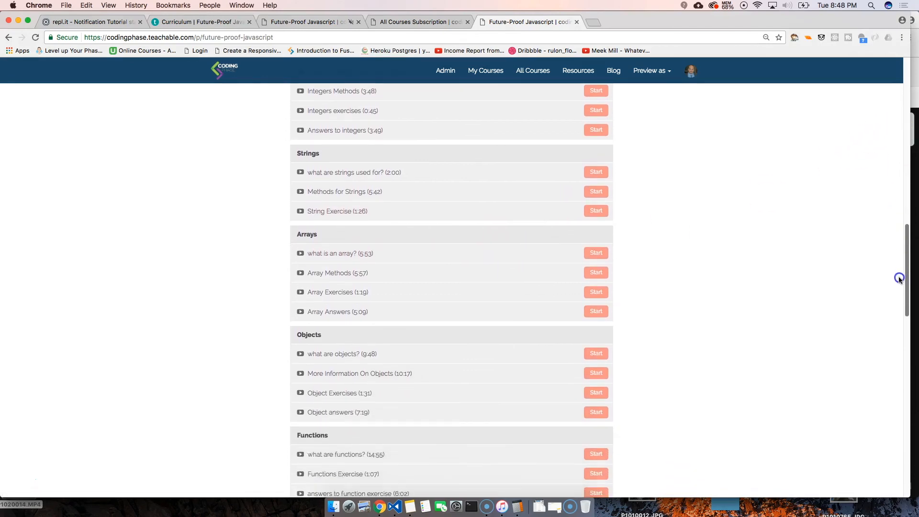
scroll("down", 3)
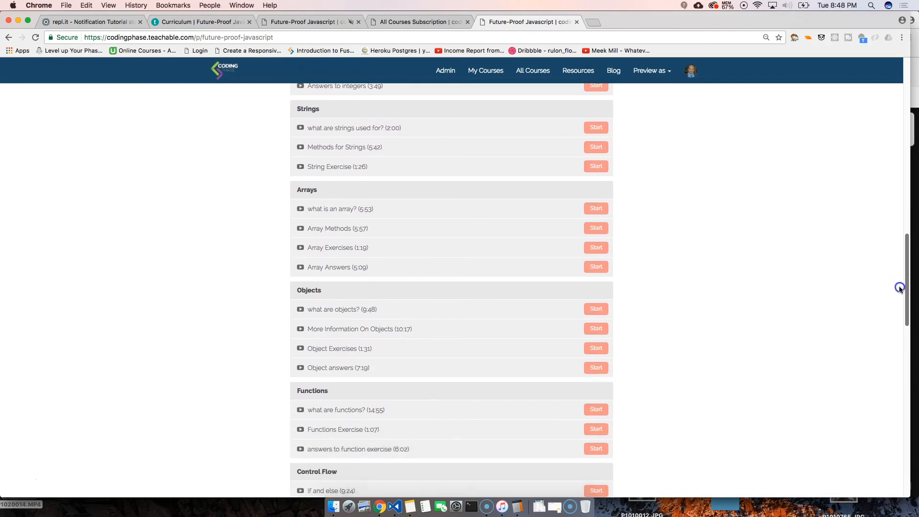
scroll("down", 3)
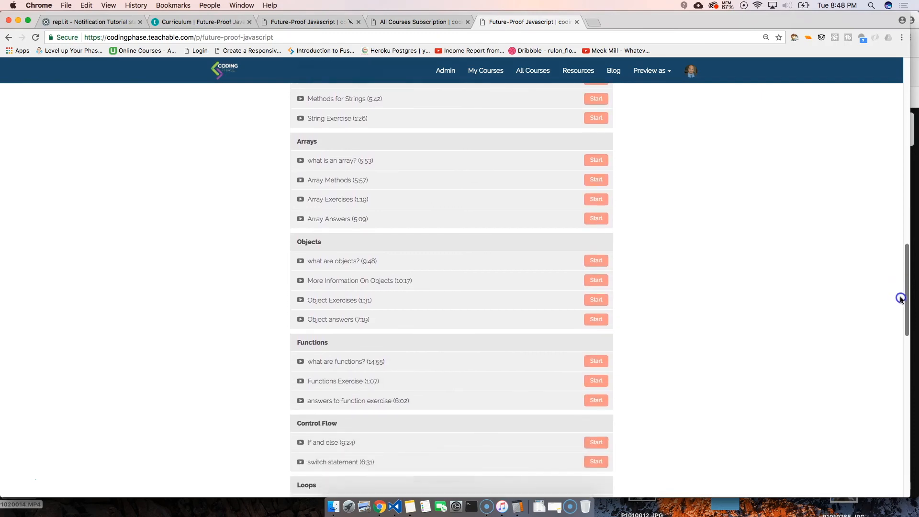
scroll("down", 3)
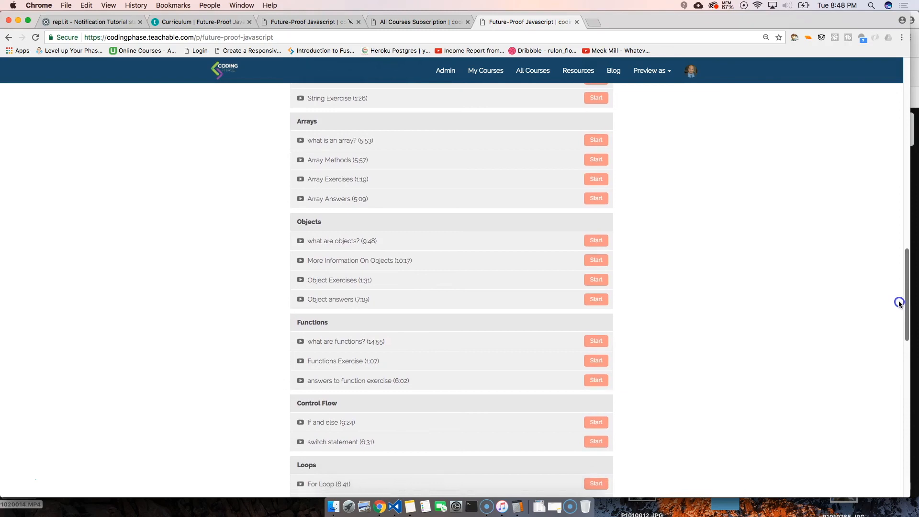
scroll("down", 3)
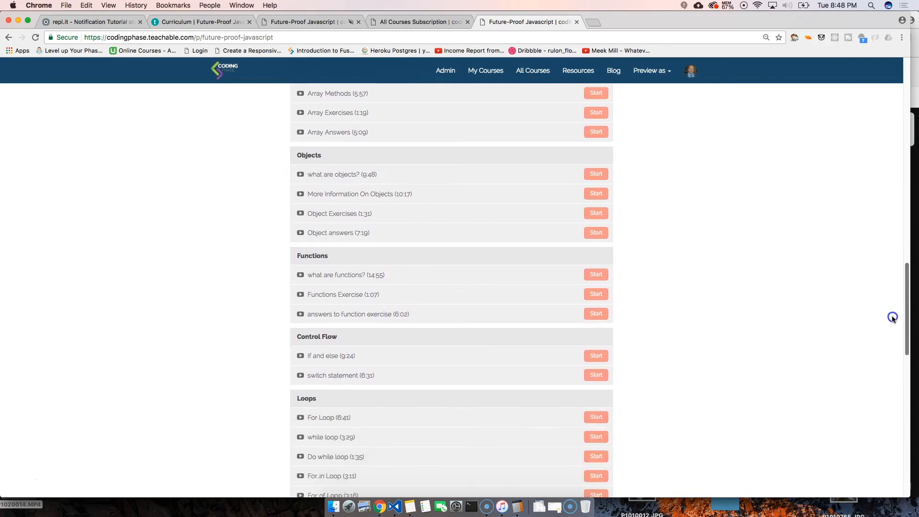
scroll("down", 3)
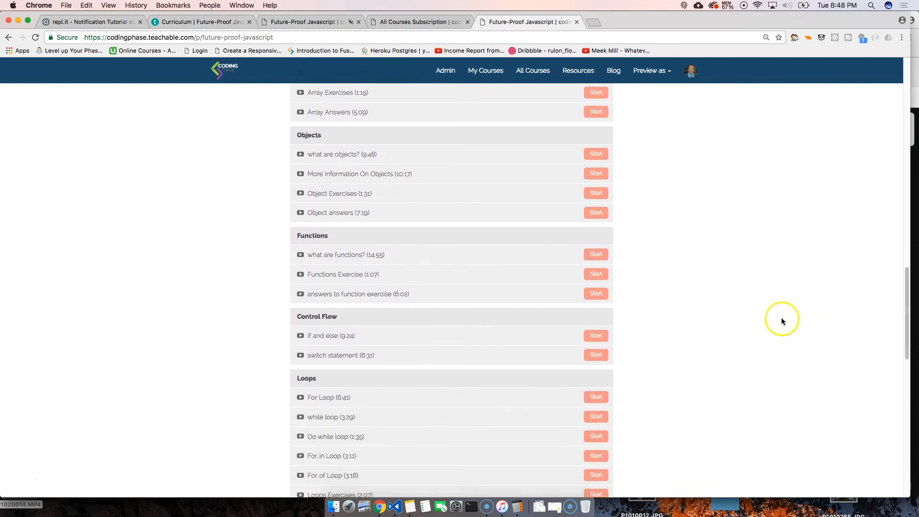
scroll("down", 3)
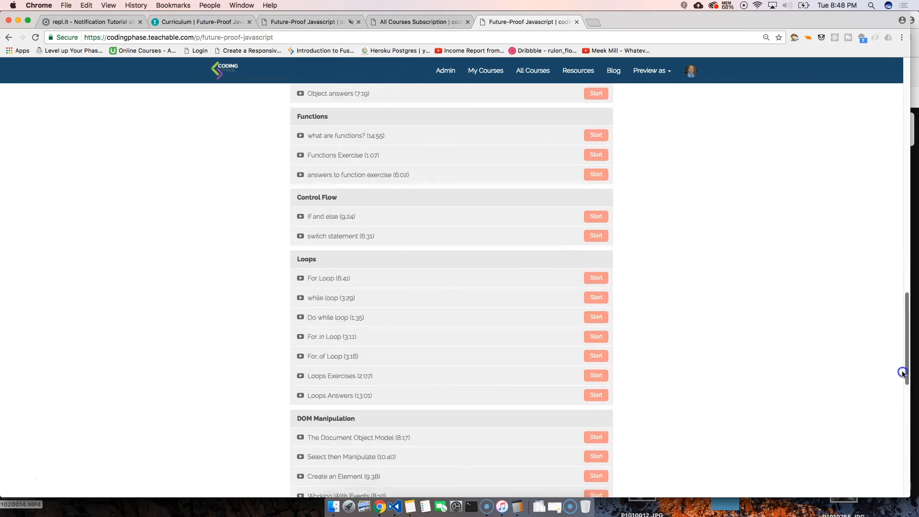
scroll("down", 3)
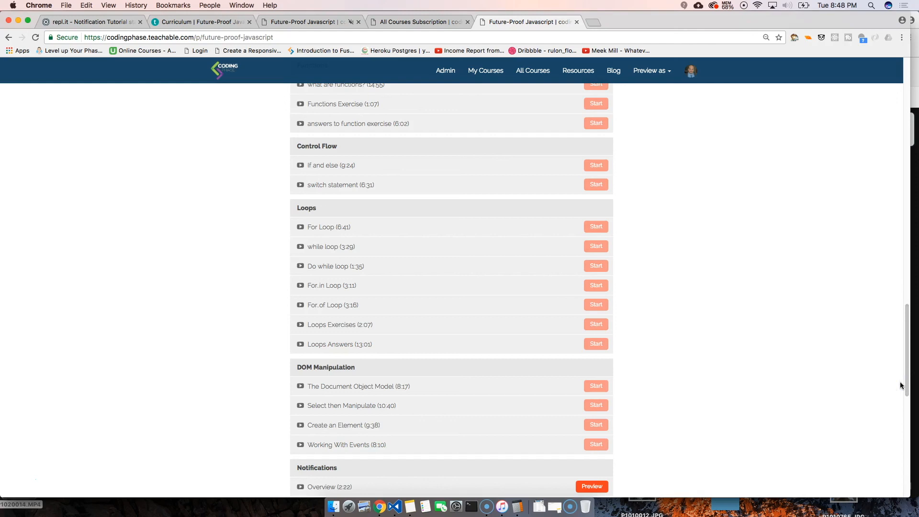
mouse_move(906, 373)
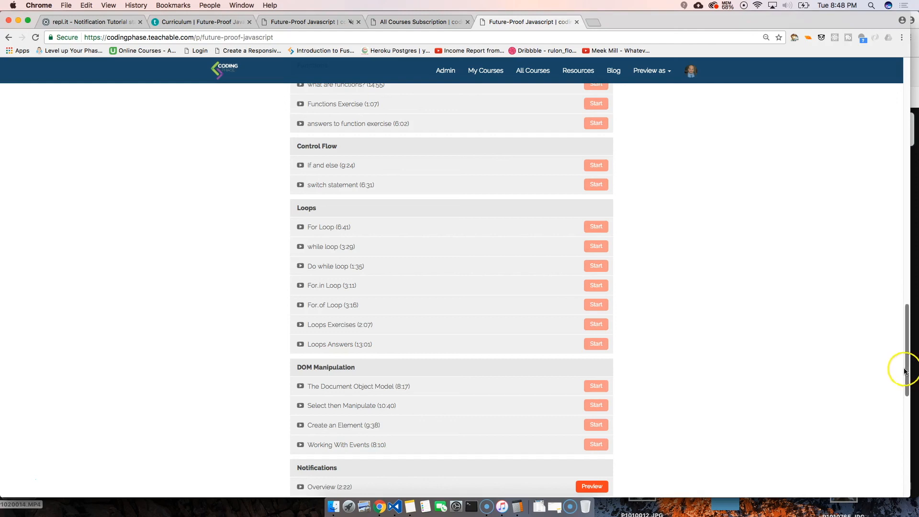
scroll("down", 3)
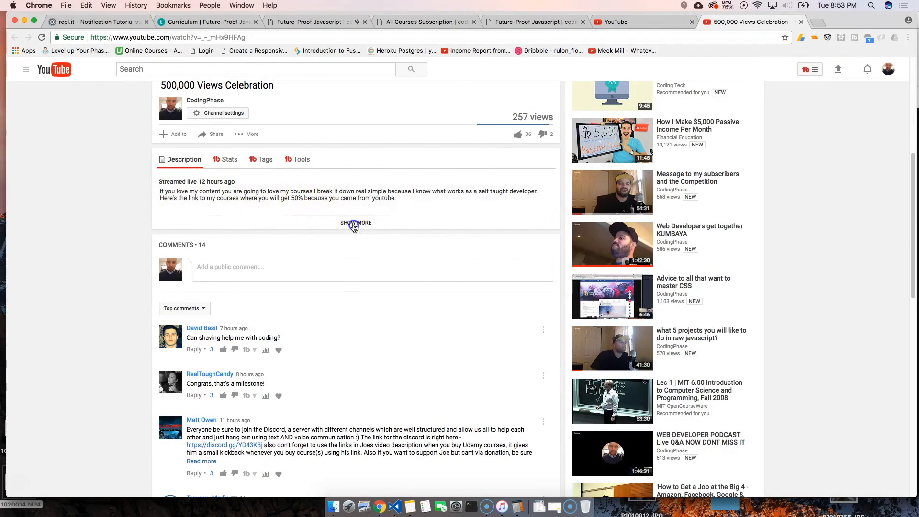
Step: Follow the YouTube description's 50% off coupon link to the All Access Pass page
left_click(355, 222)
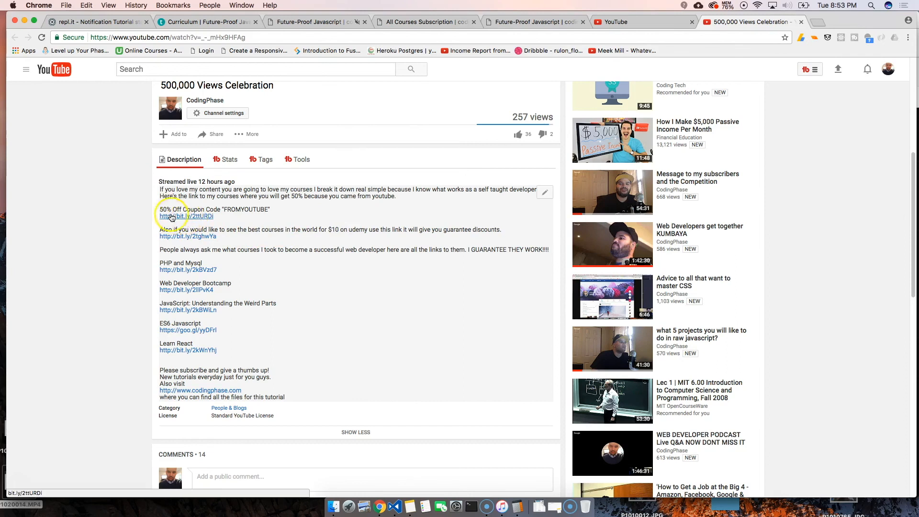
left_click(186, 216)
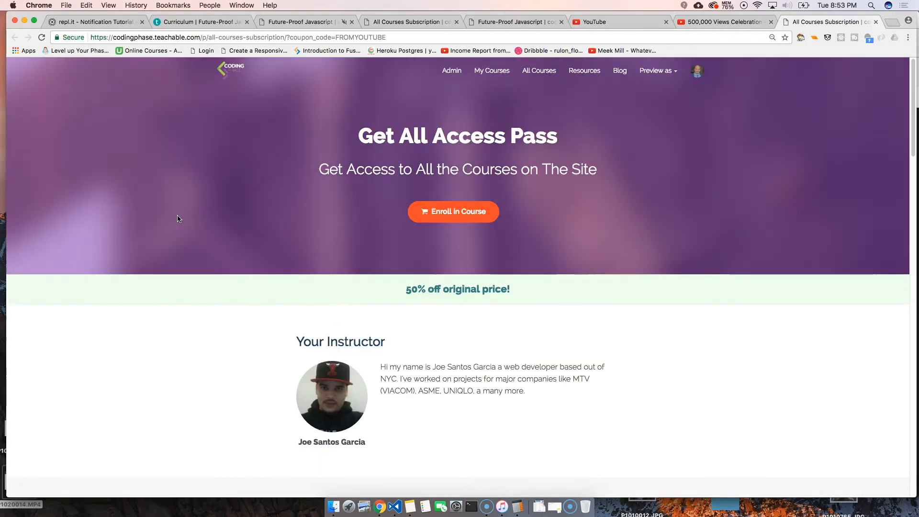
scroll("down", 3)
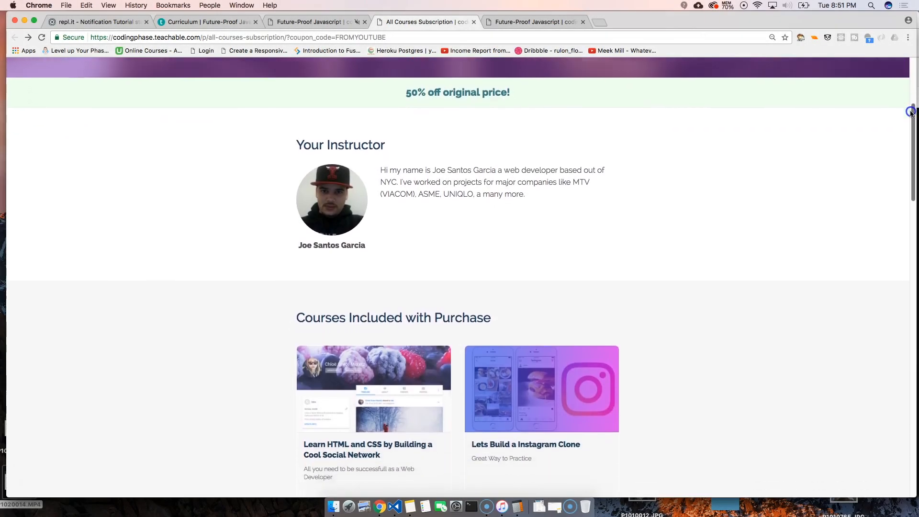
scroll("down", 3)
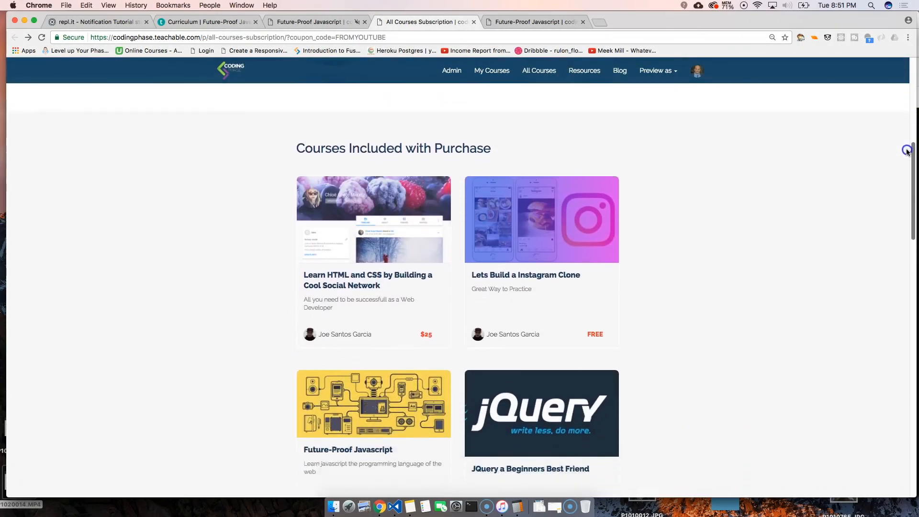
scroll("down", 3)
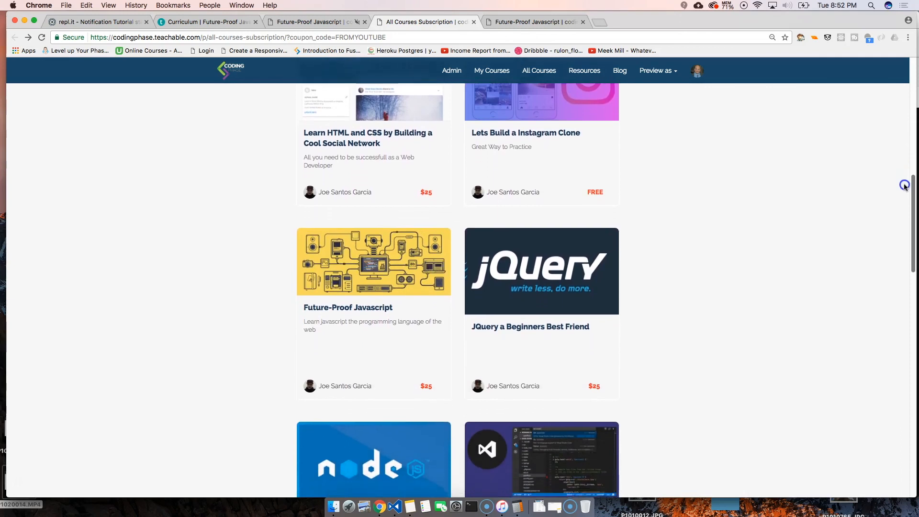
scroll("down", 3)
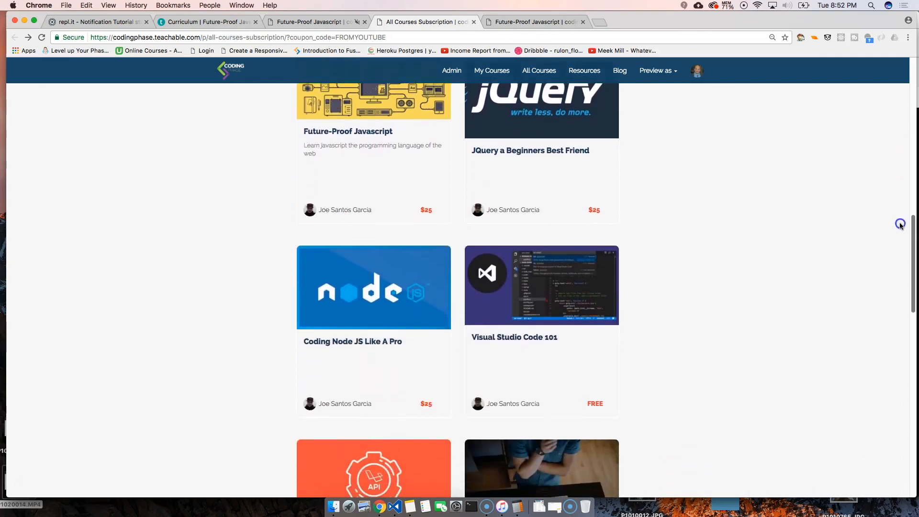
scroll("down", 3)
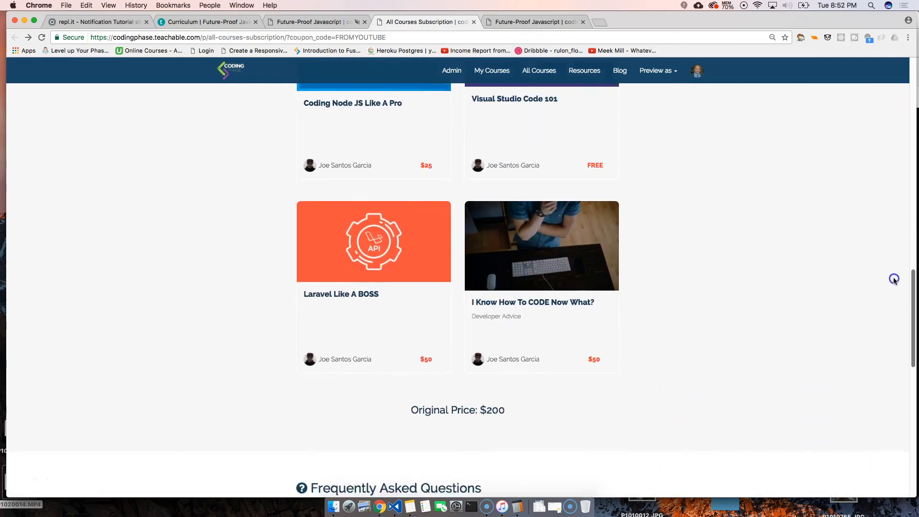
scroll("down", 3)
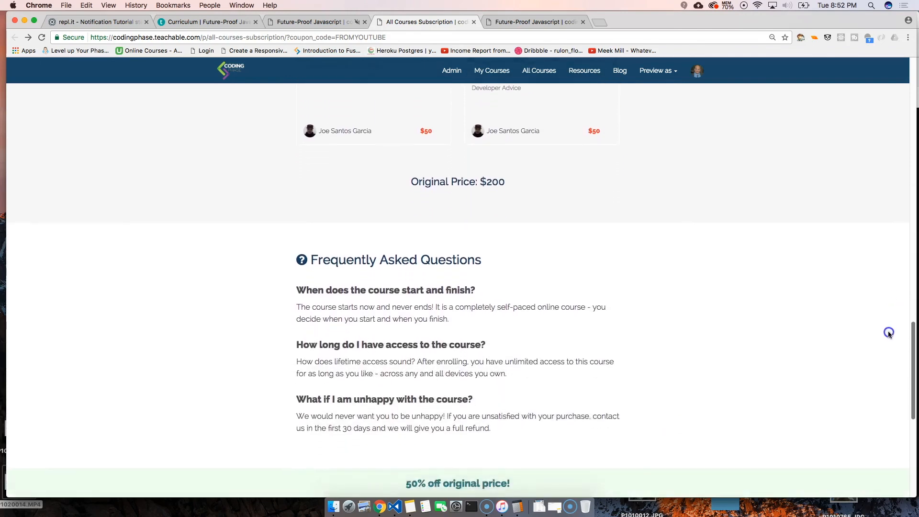
scroll("down", 3)
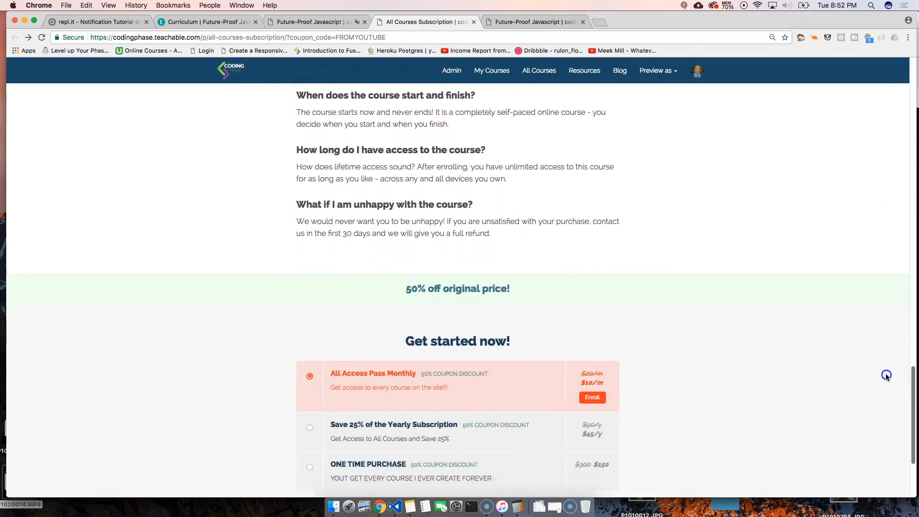